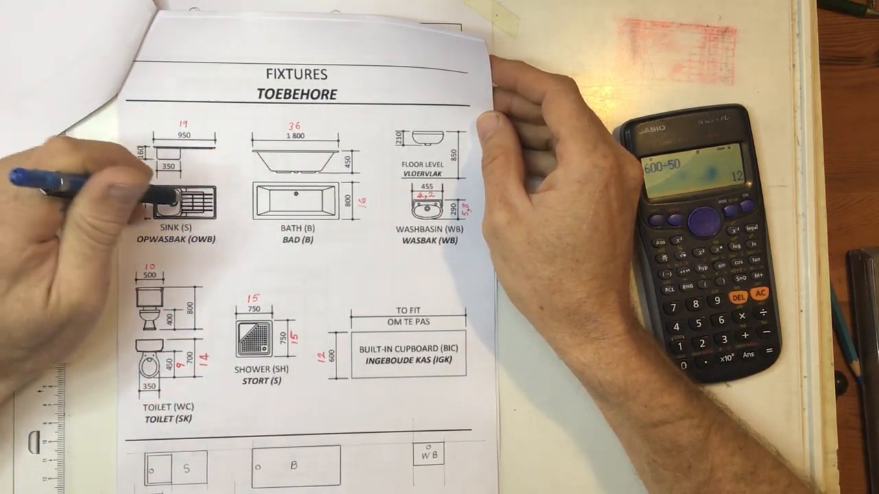
mouse_move(274, 185)
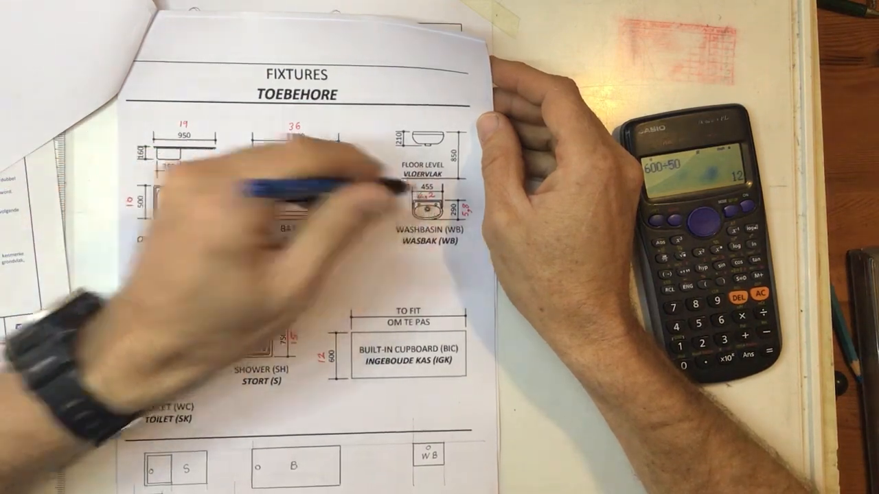